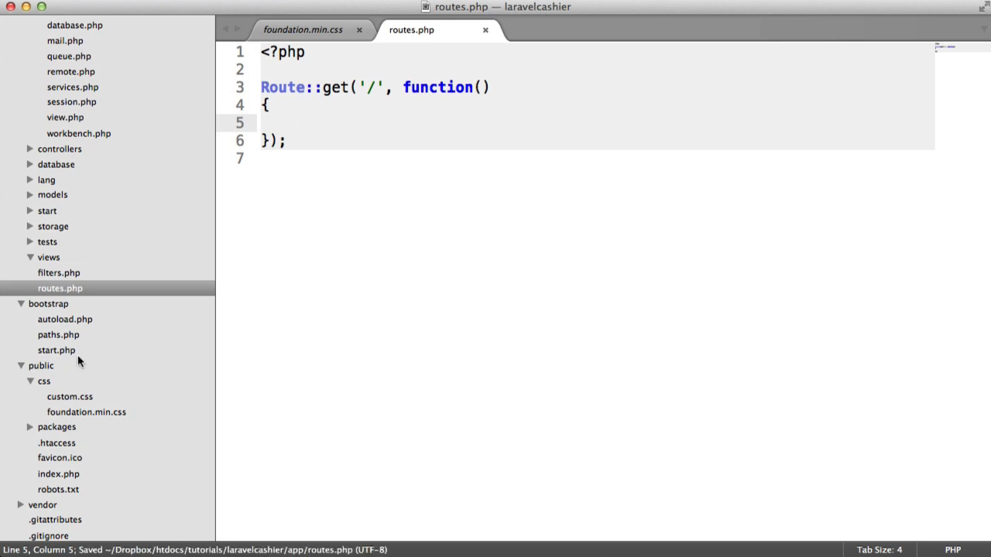
{"action": "mouse_move", "coordinate": [92, 364]}
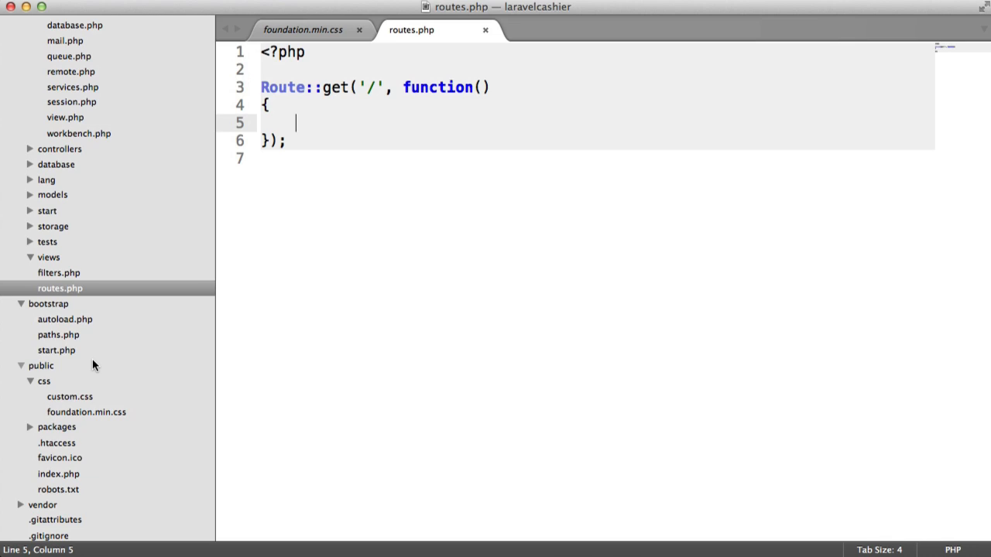
Create a new folder named template inside the views folder via the sidebar
{"action": "right_click", "coordinate": [50, 257]}
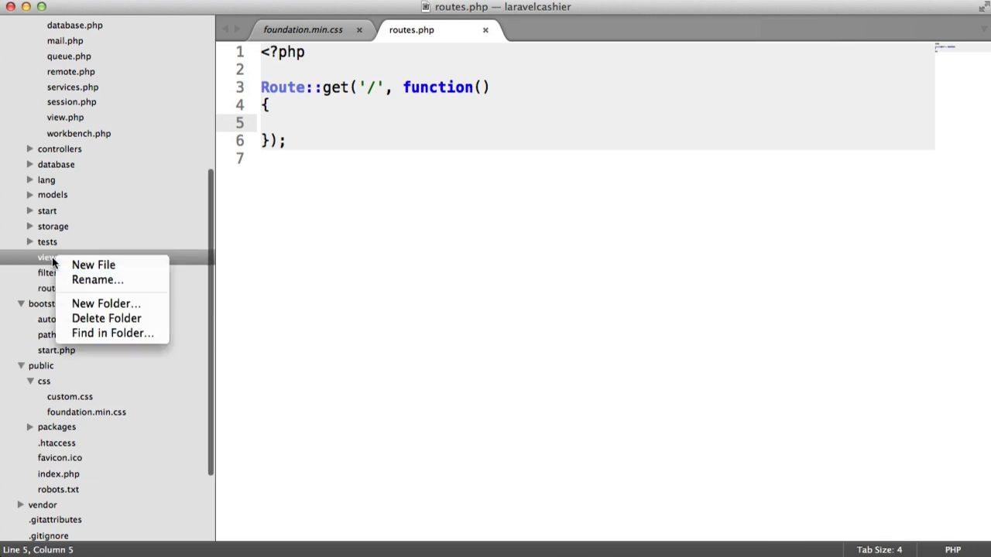
{"action": "left_click", "coordinate": [105, 304]}
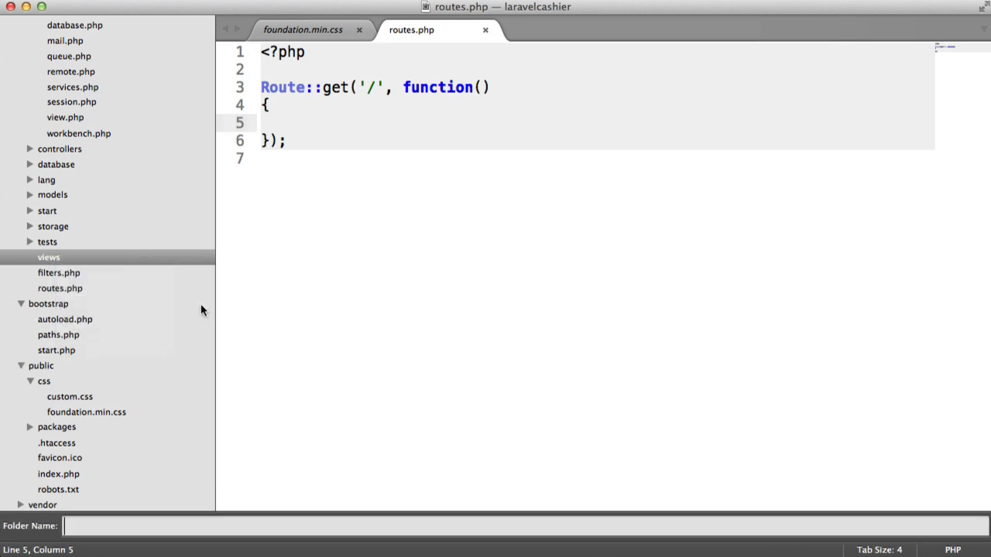
{"action": "type", "text": "template"}
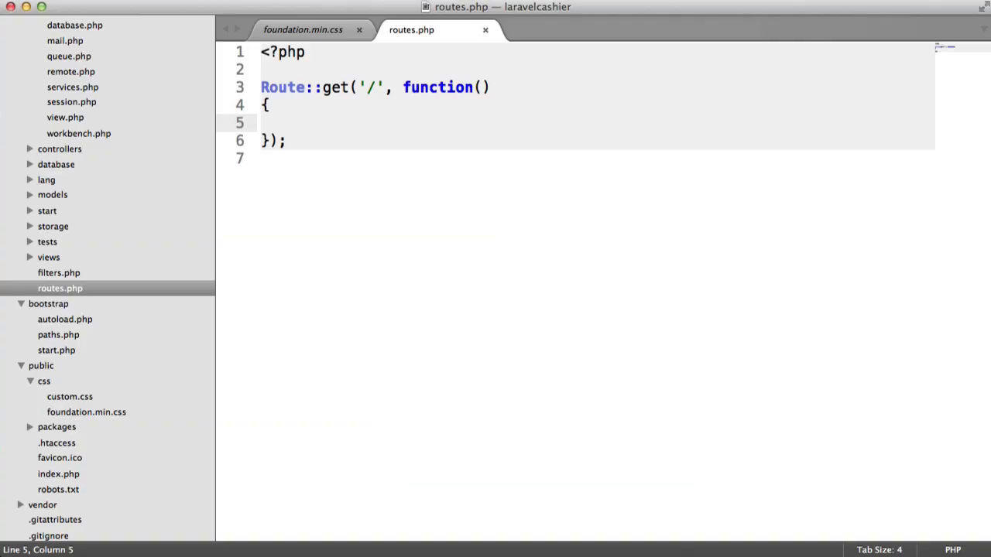
{"action": "mouse_move", "coordinate": [93, 359]}
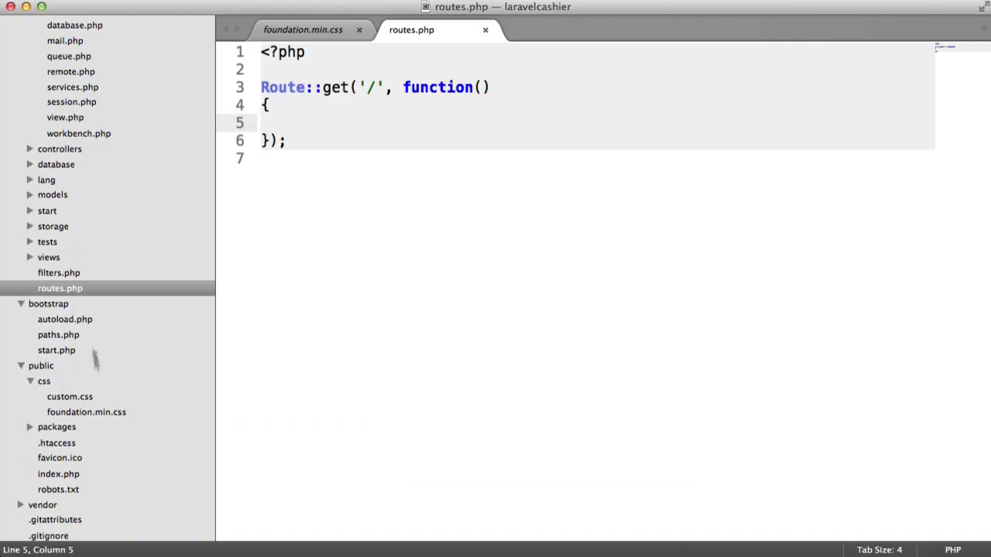
{"action": "mouse_move", "coordinate": [46, 387]}
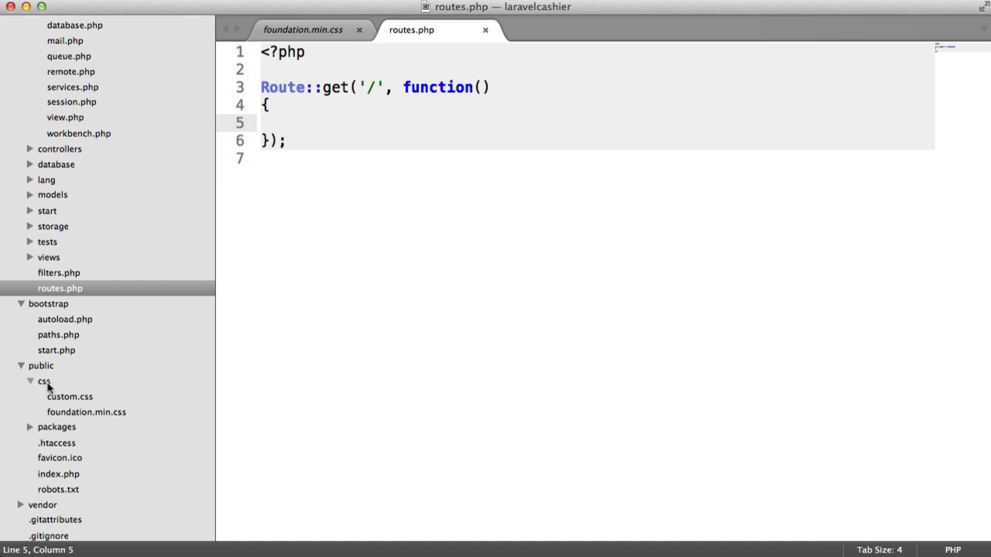
View foundation.min.css and custom.css, noting the .row margin 0 and .wrapper margin 20px rules
{"action": "left_click", "coordinate": [87, 412]}
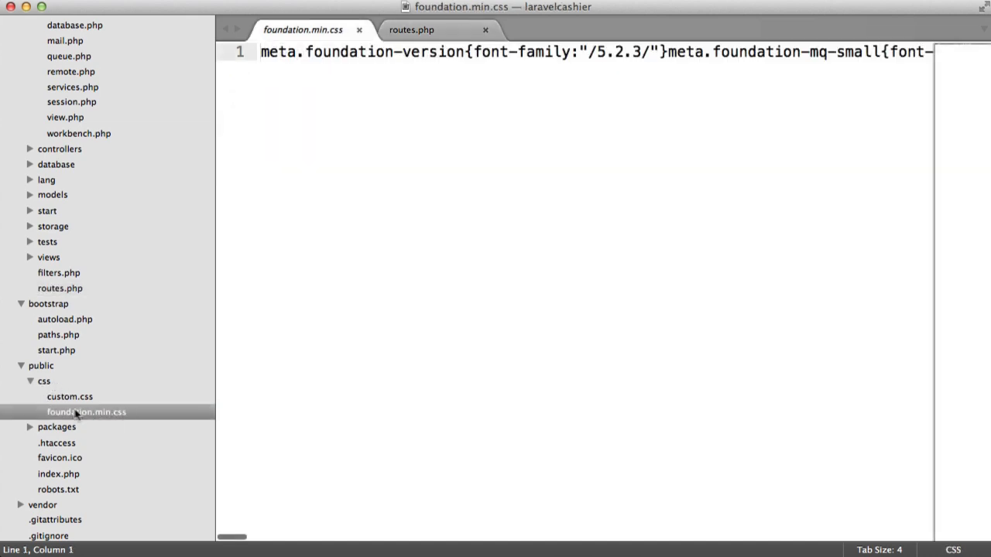
{"action": "left_click", "coordinate": [68, 396]}
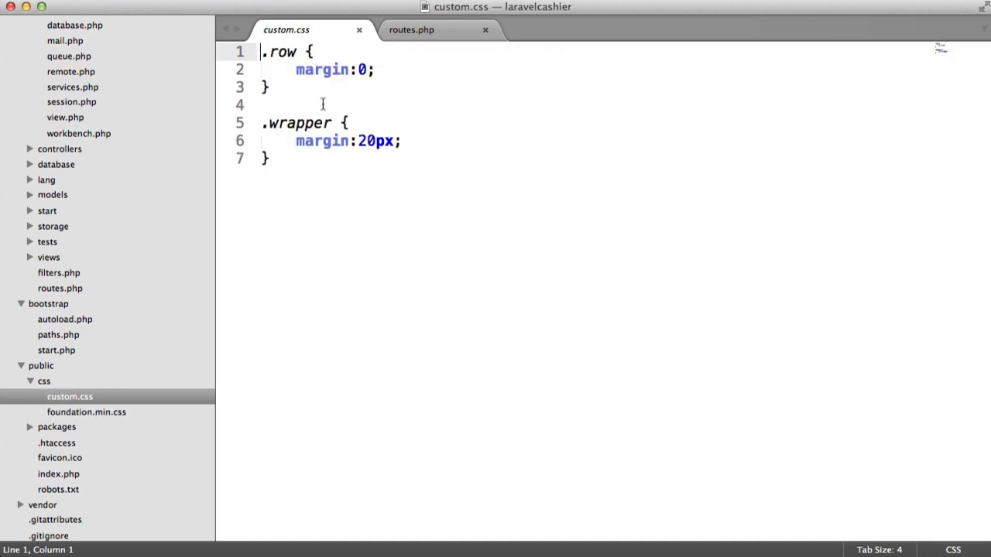
{"action": "left_click", "coordinate": [270, 87]}
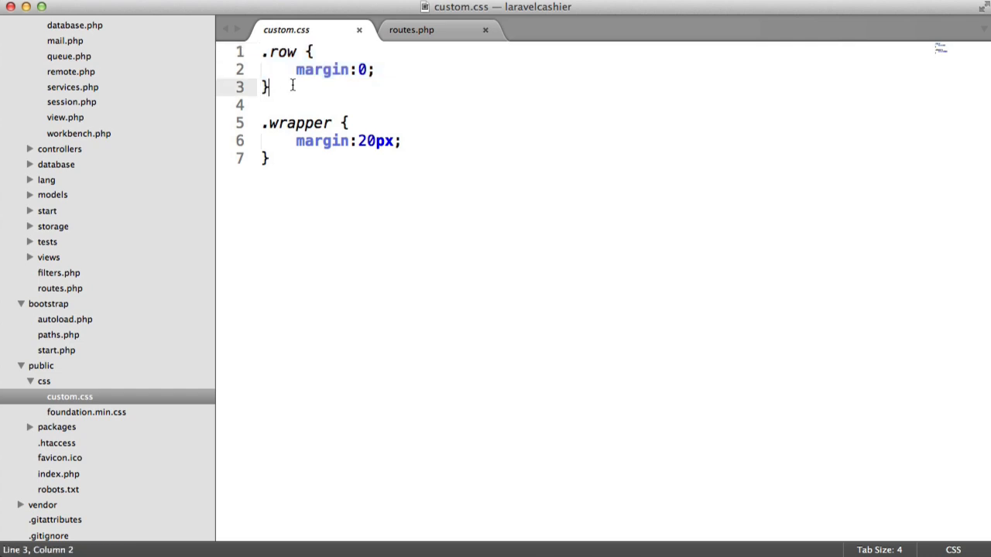
{"action": "left_click", "coordinate": [269, 157]}
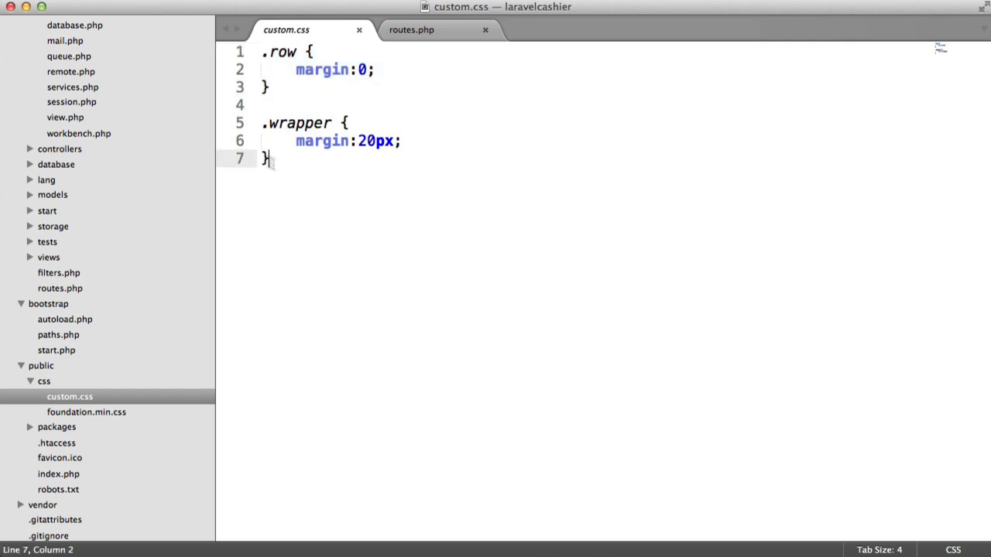
{"action": "left_click_drag", "start_coordinate": [263, 122], "coordinate": [294, 141]}
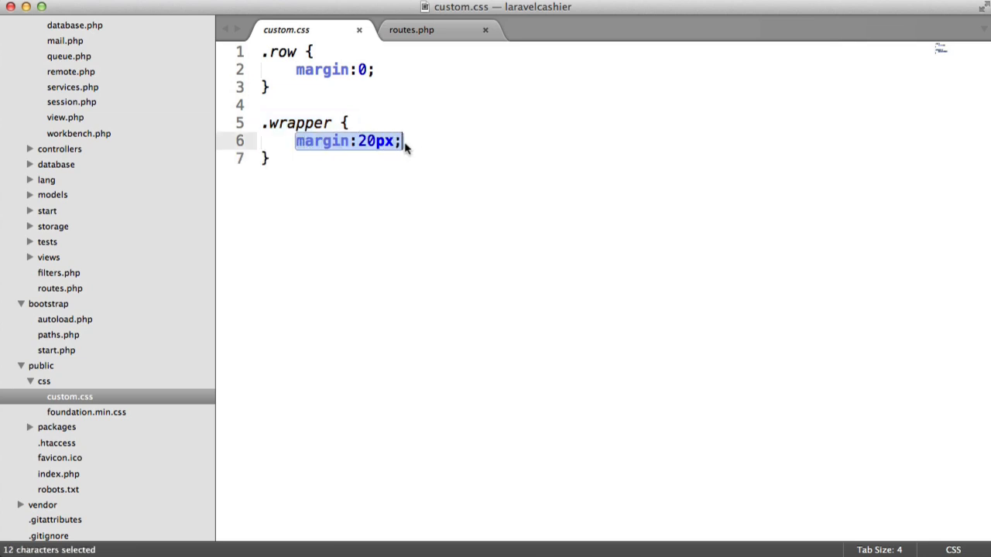
{"action": "left_click", "coordinate": [403, 141]}
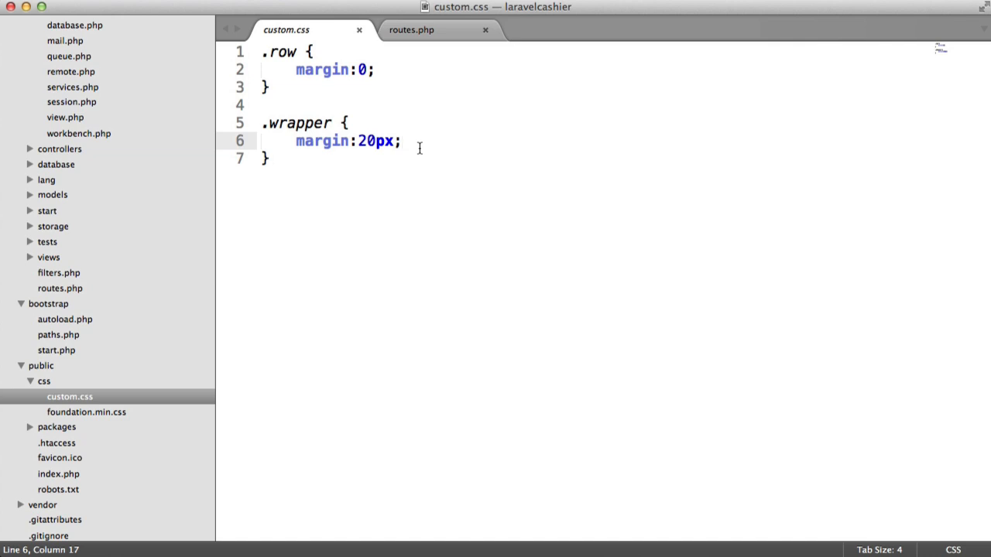
Save a new empty file as default.blade.php inside the views/template folder
{"action": "left_click", "coordinate": [48, 257]}
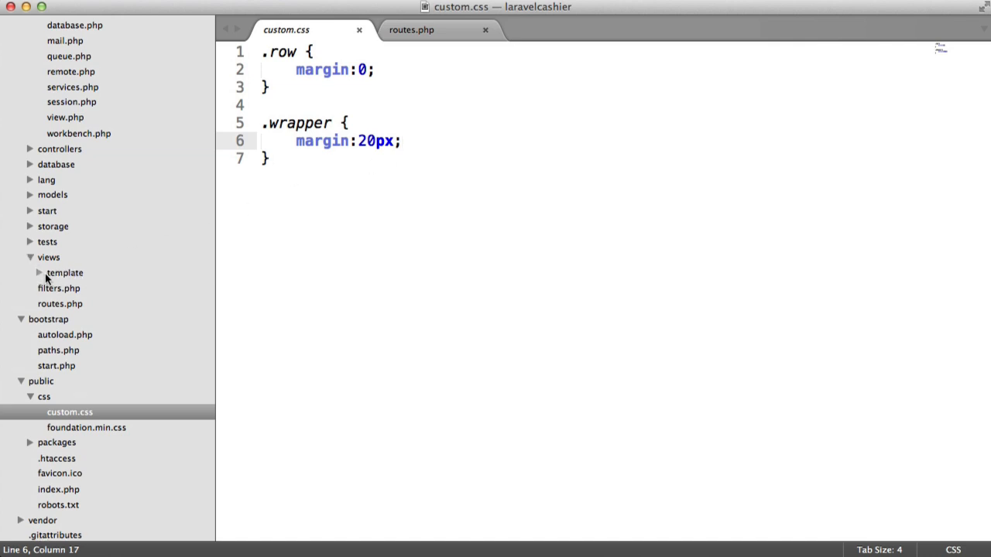
{"action": "key", "text": "cmd+n"}
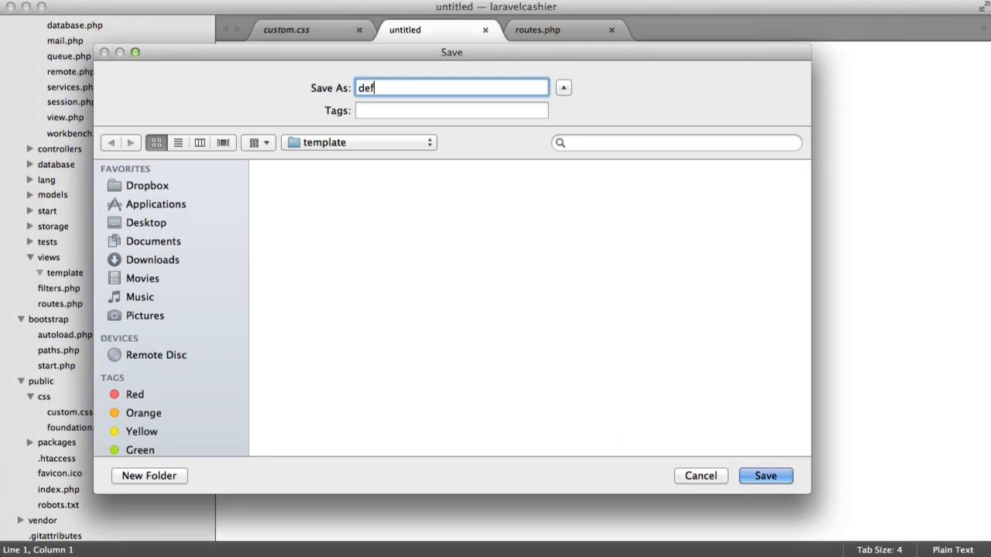
{"action": "type", "text": "ault.blade.php"}
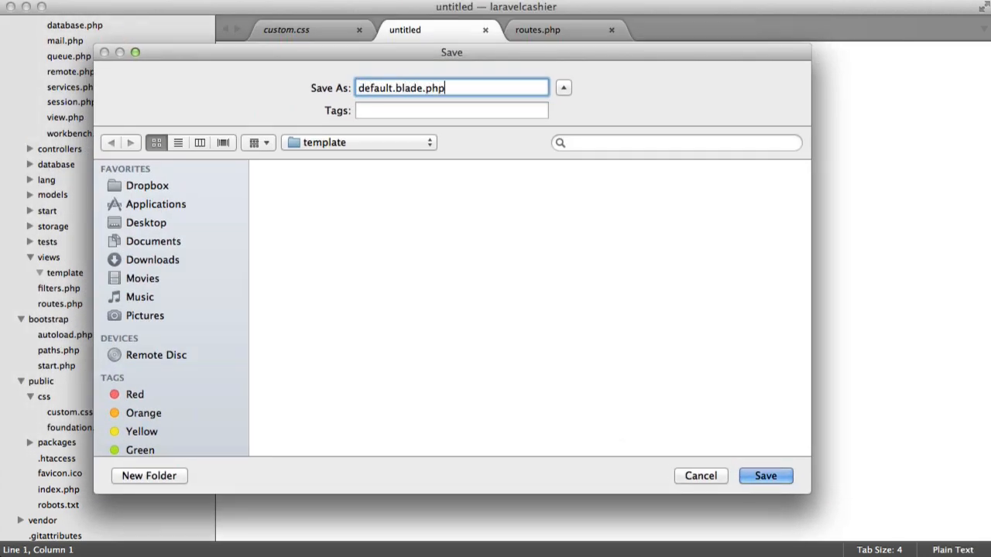
{"action": "left_click", "coordinate": [764, 477]}
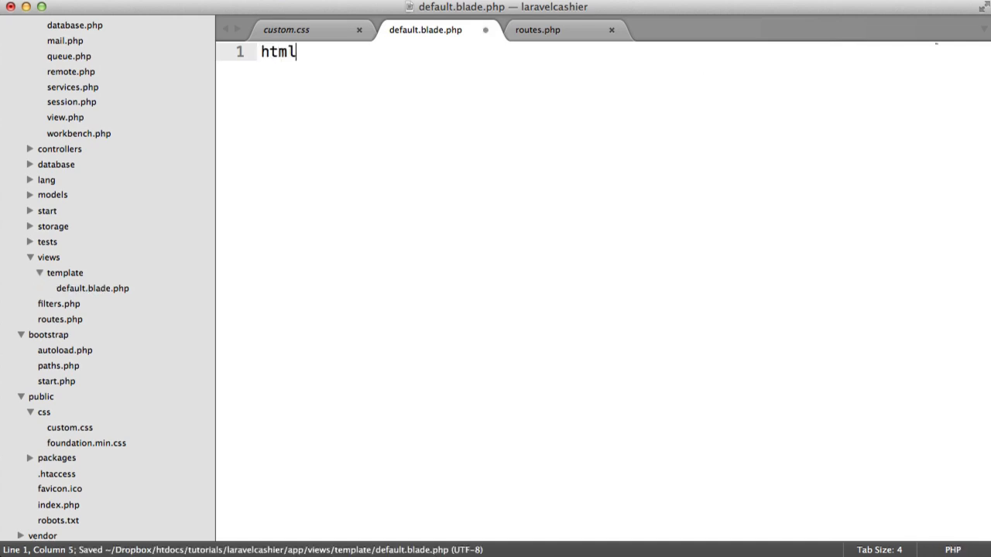
{"action": "key", "text": "Tab"}
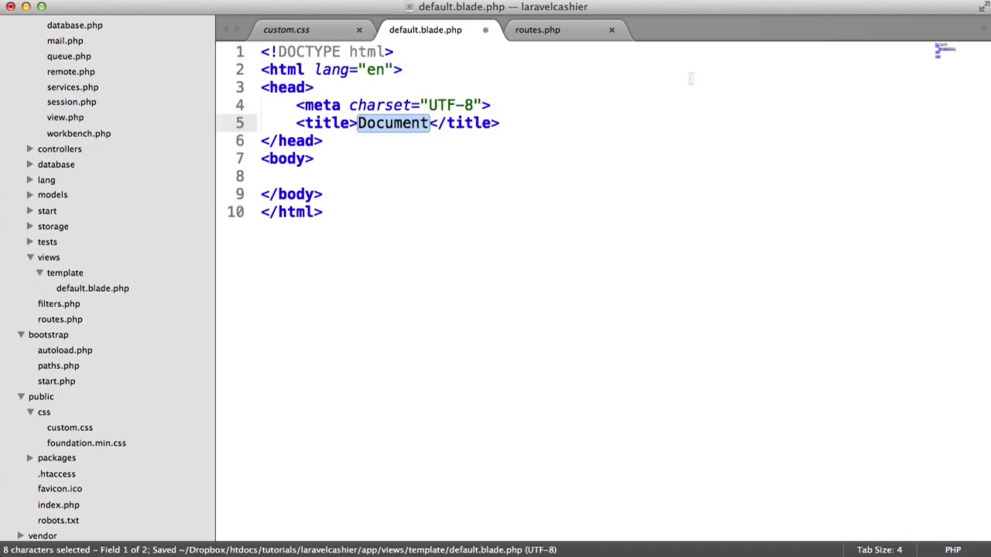
{"action": "type", "text": "Website"}
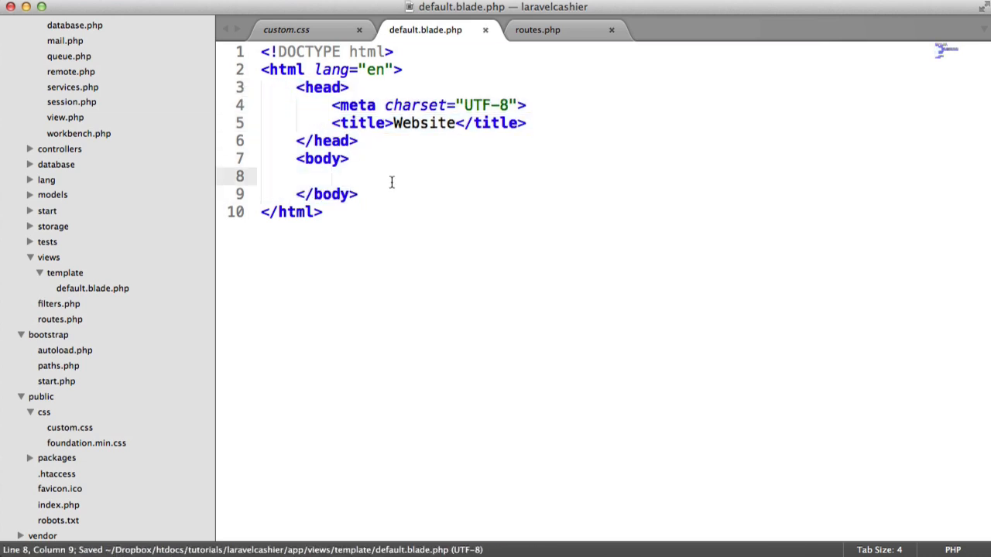
{"action": "type", "text": "<div class=\"\">"}
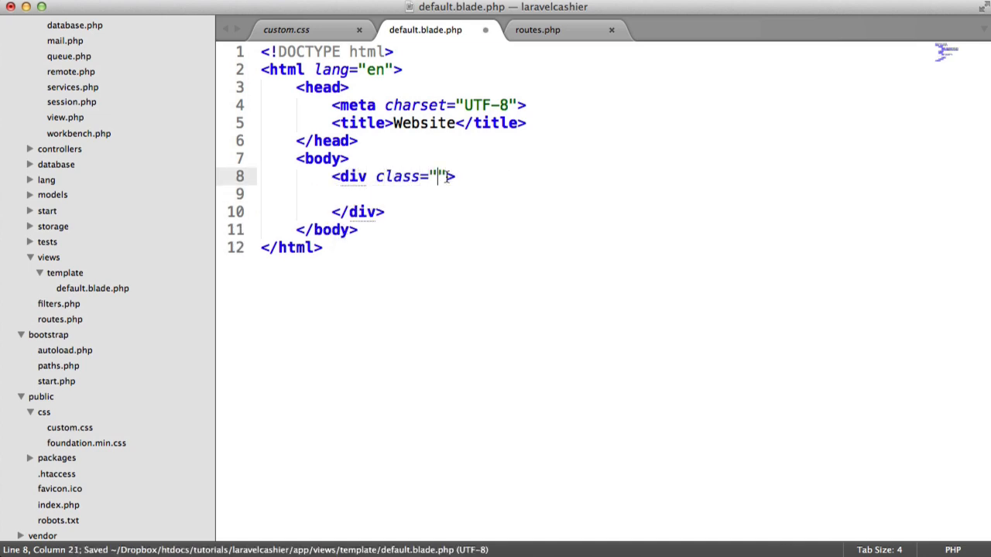
{"action": "type", "text": "wrapper"}
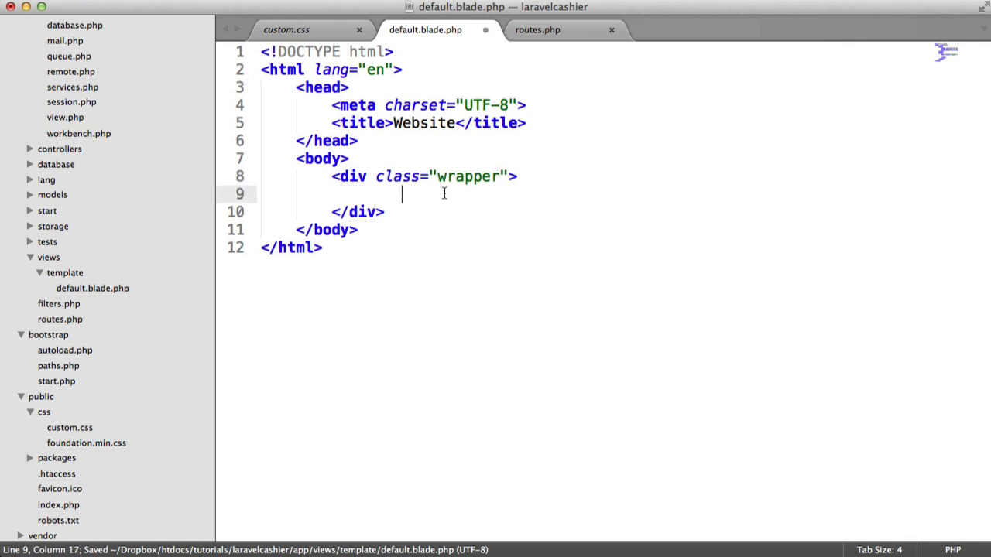
{"action": "type", "text": "@yield()"}
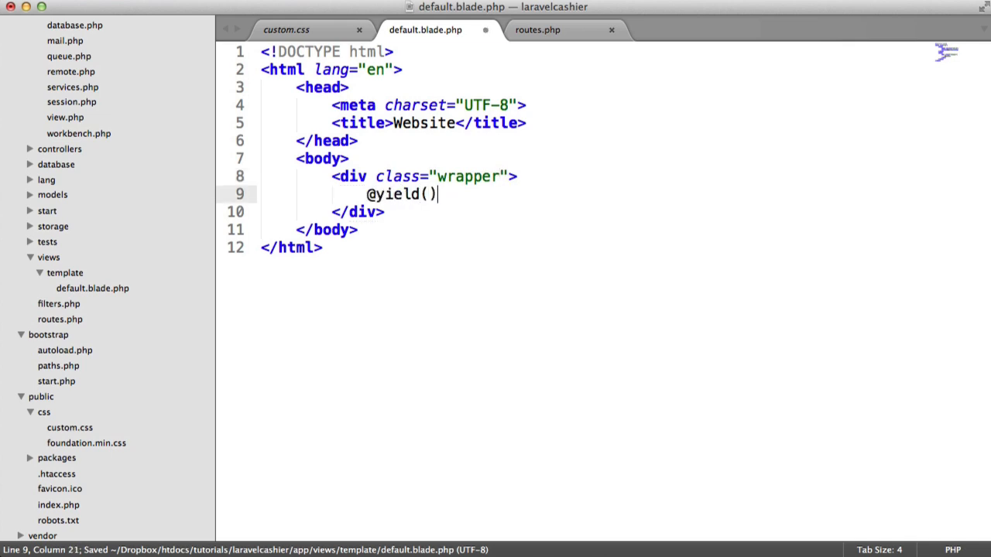
{"action": "type", "text": "'content'"}
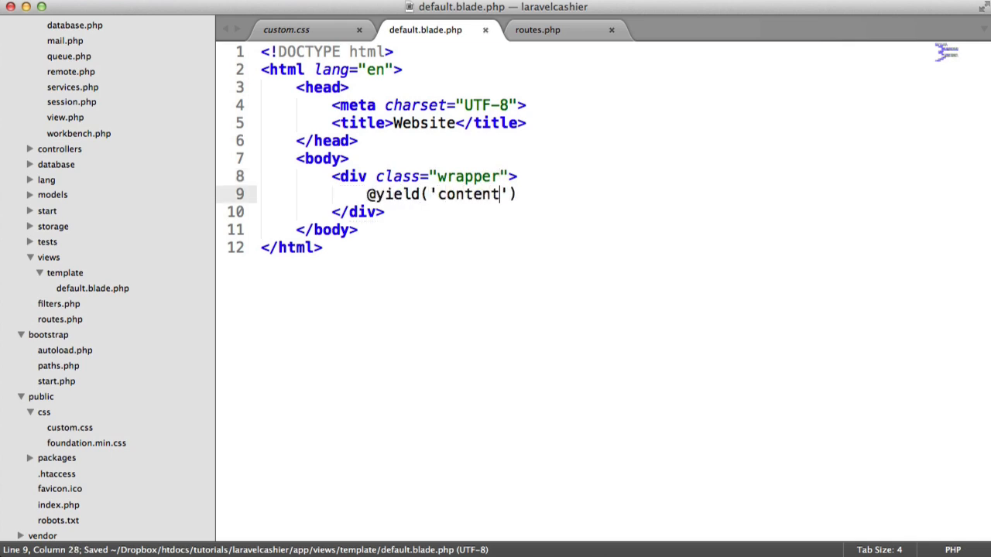
{"action": "left_click", "coordinate": [526, 124]}
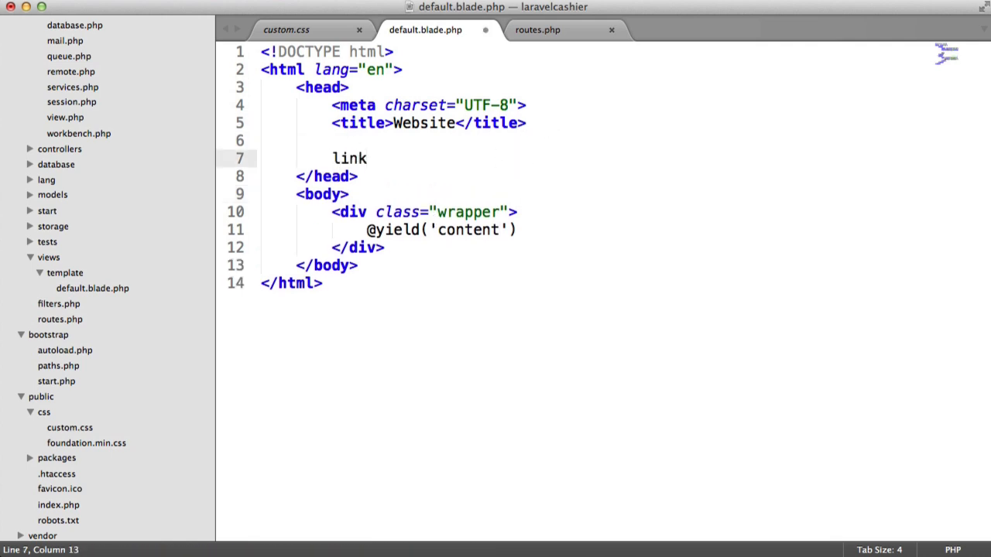
Add stylesheet links for css/foundation.min.css and css/custom.css using {{ asset() }} in the head
{"action": "type", "text": "<link rel=\"stylesheet\" href=\"{}\">"}
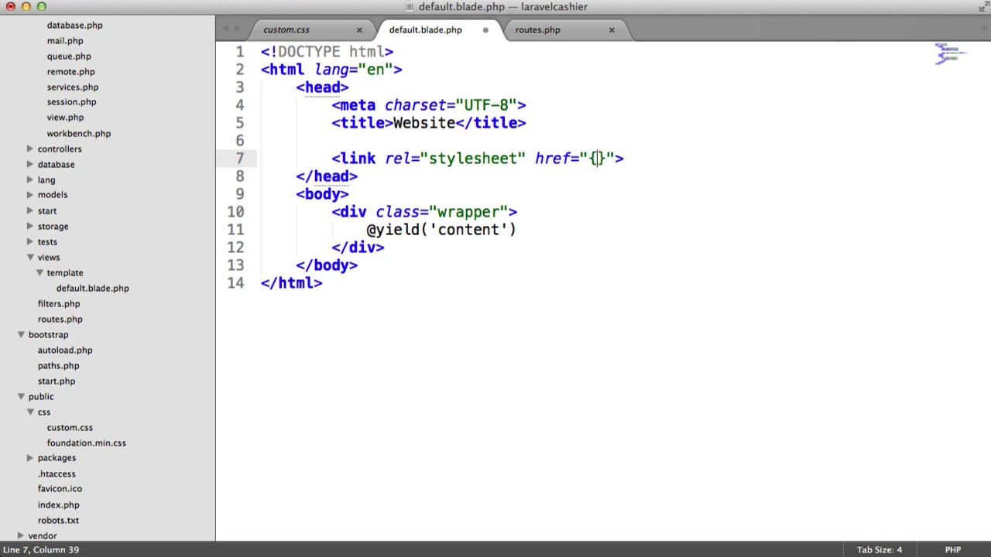
{"action": "type", "text": "{{ asset() }}"}
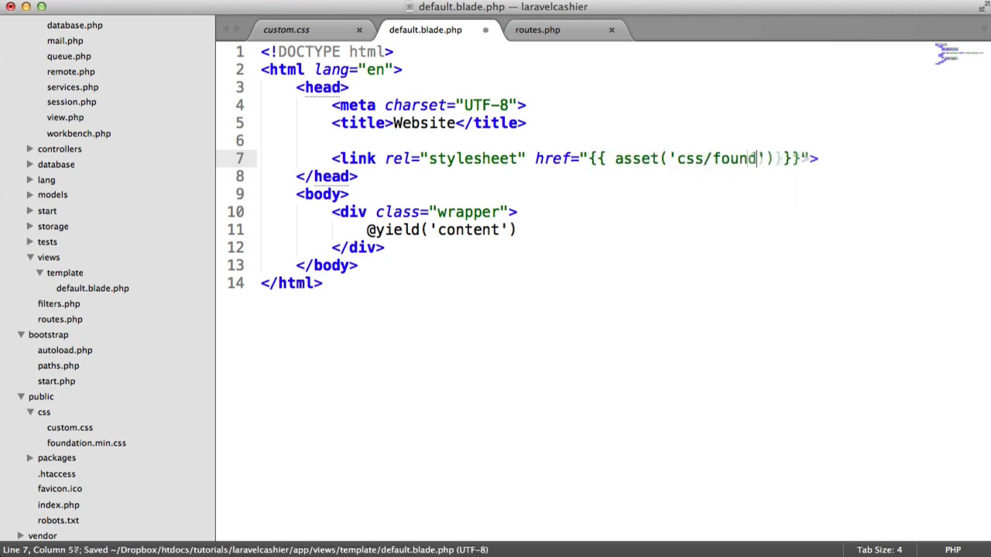
{"action": "type", "text": "ation.min.css"}
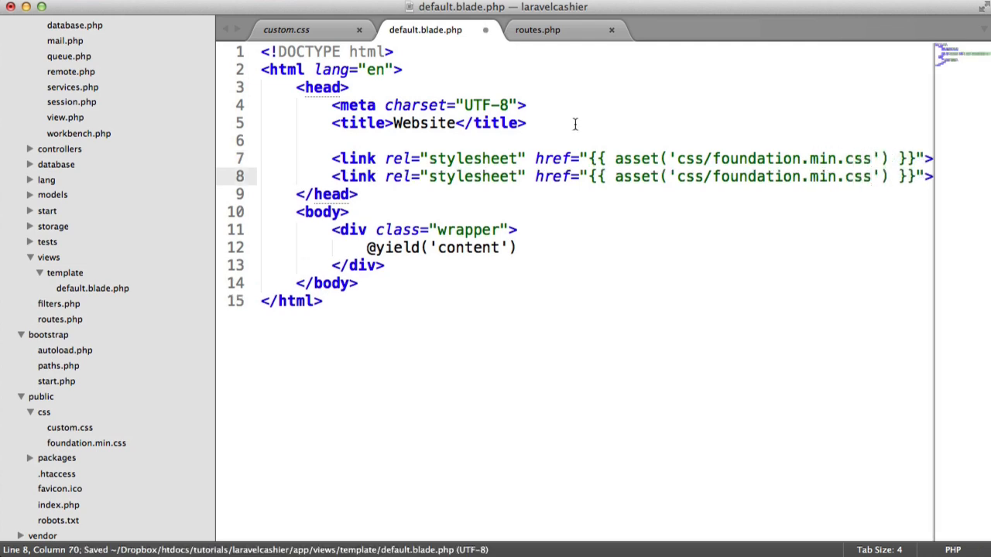
{"action": "double_click", "coordinate": [771, 177]}
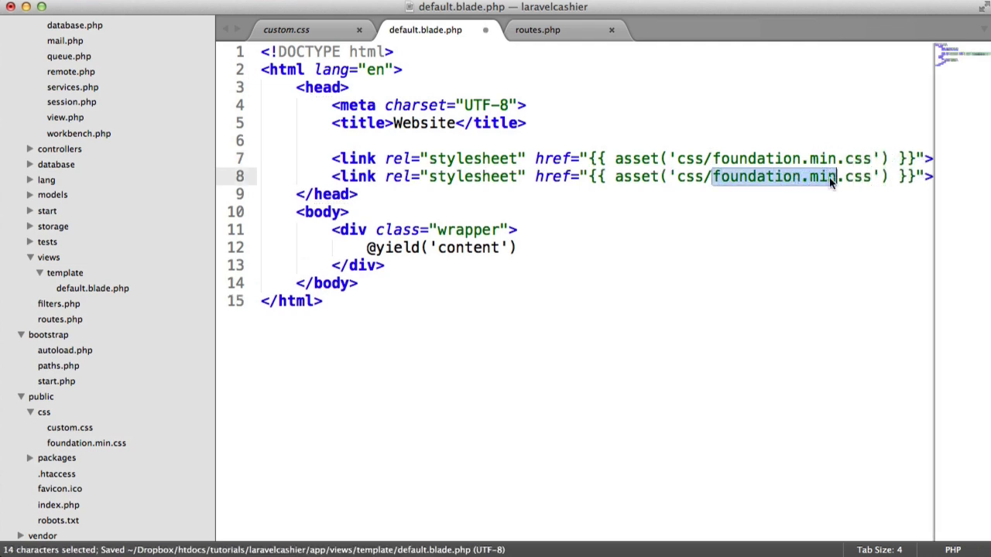
{"action": "type", "text": "custom"}
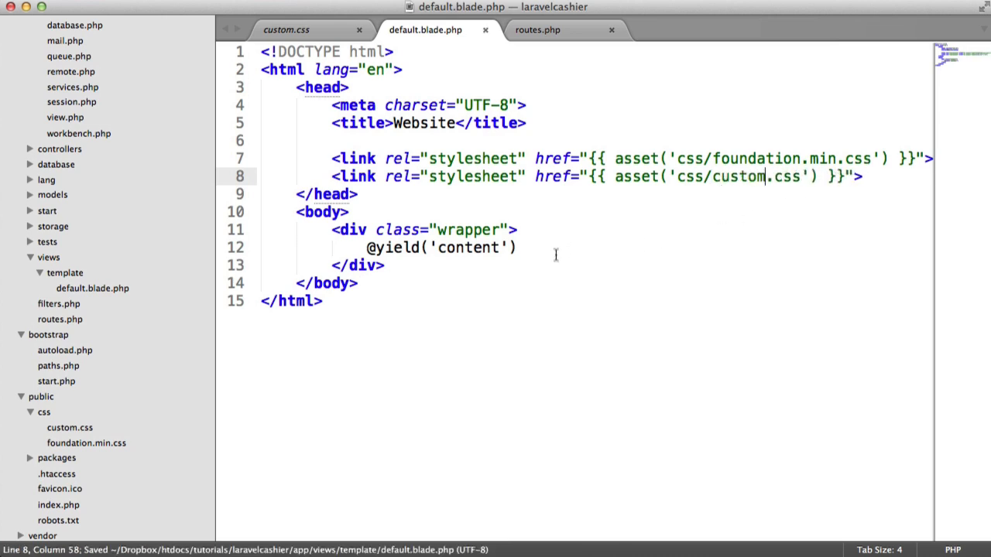
{"action": "type", "text": "<s"}
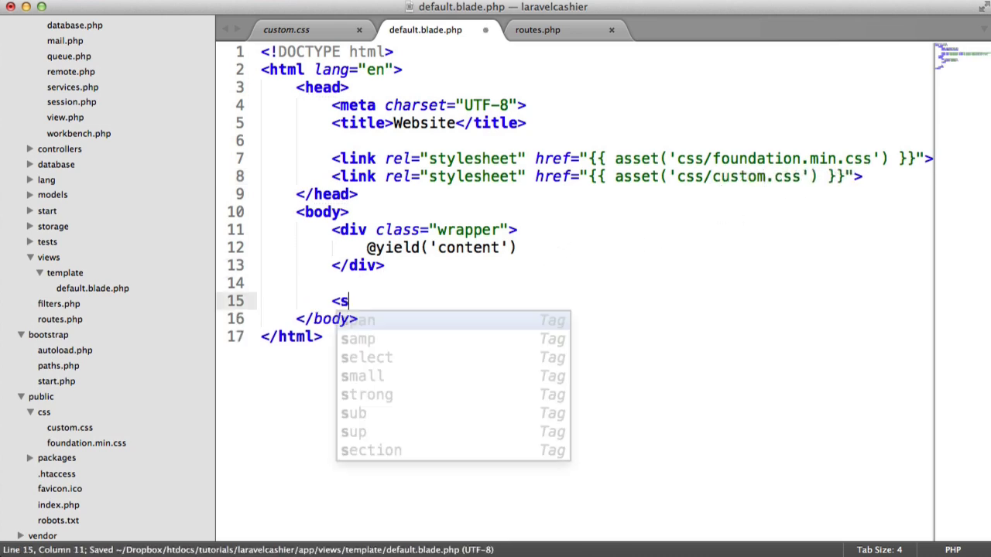
{"action": "type", "text": "cript src=\"\"></script>"}
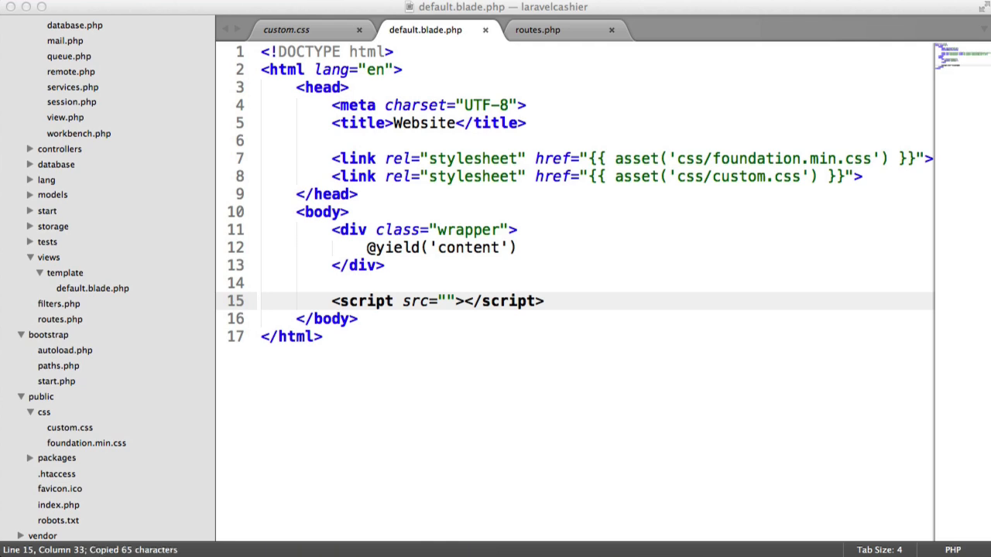
{"action": "left_click", "coordinate": [443, 300]}
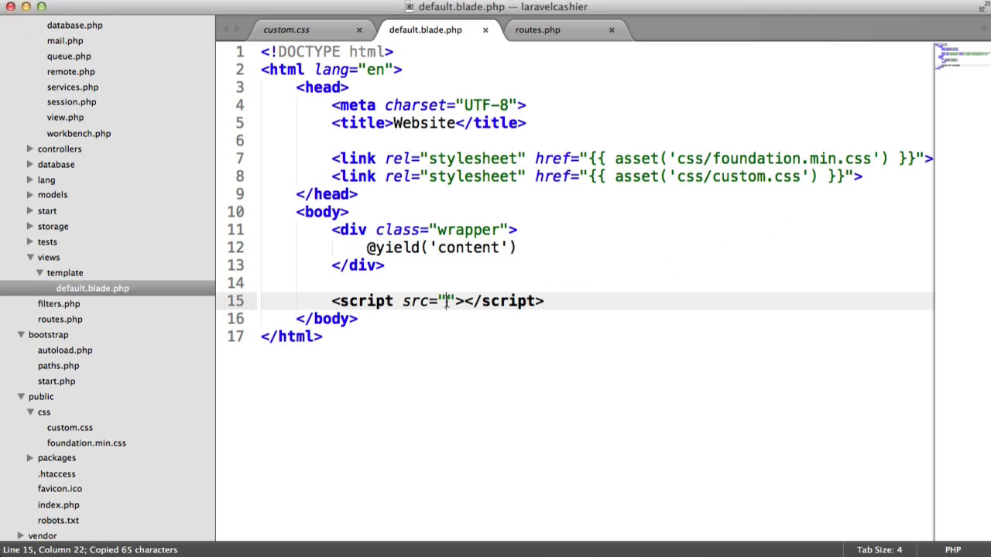
{"action": "type", "text": "https://ajax.googleapis.com/ajax/libs/jquery/1.11.1/jqu"}
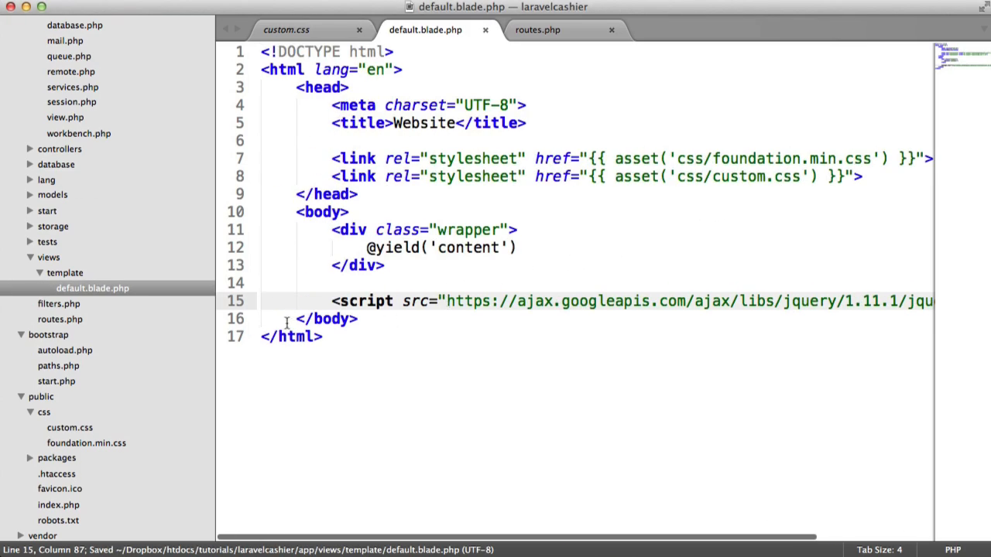
{"action": "key", "text": "Return"}
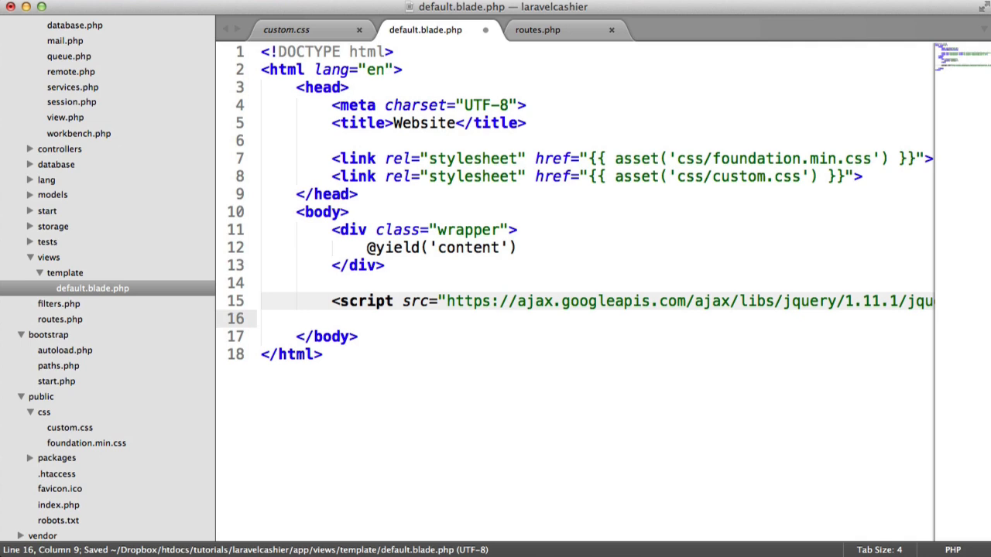
{"action": "type", "text": "@yield('')"}
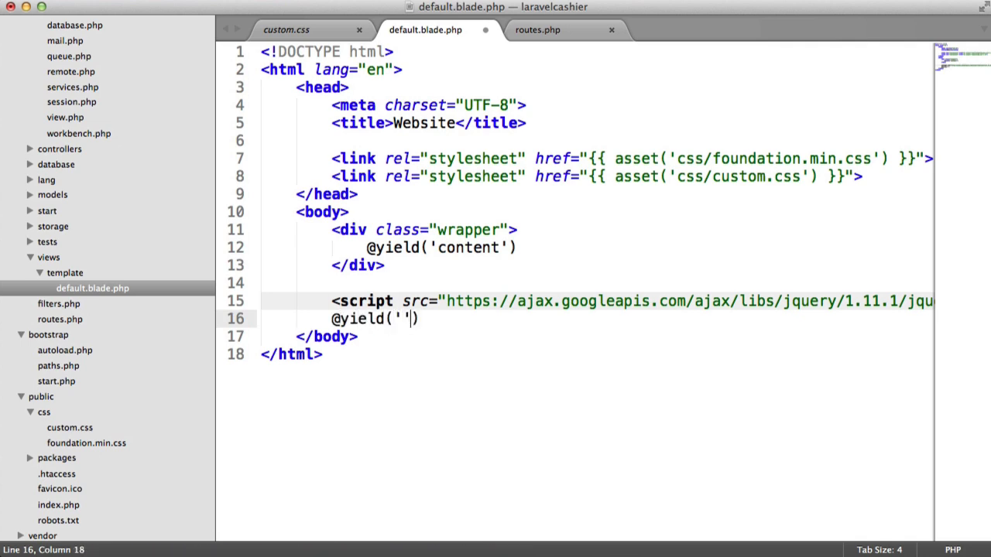
{"action": "type", "text": "scripts"}
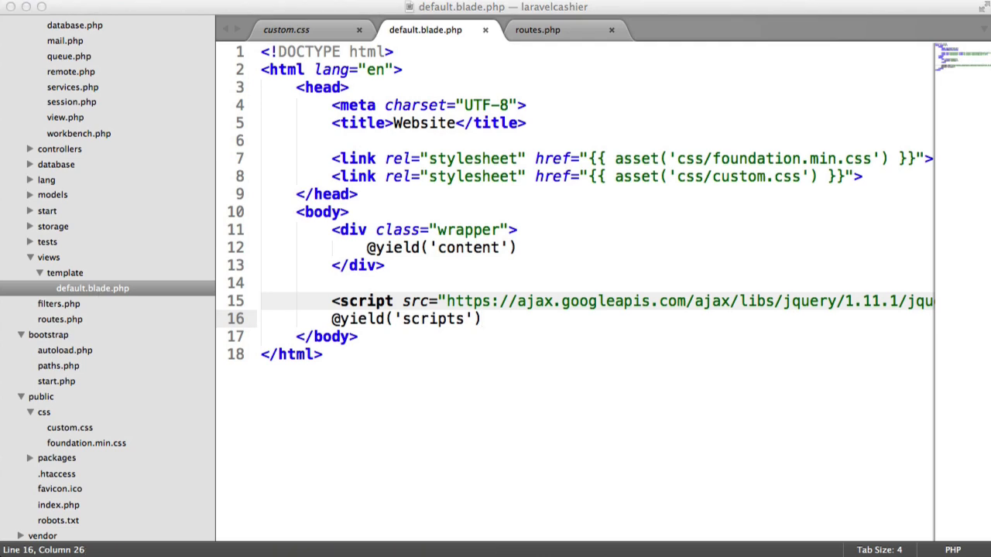
{"action": "mouse_move", "coordinate": [65, 273]}
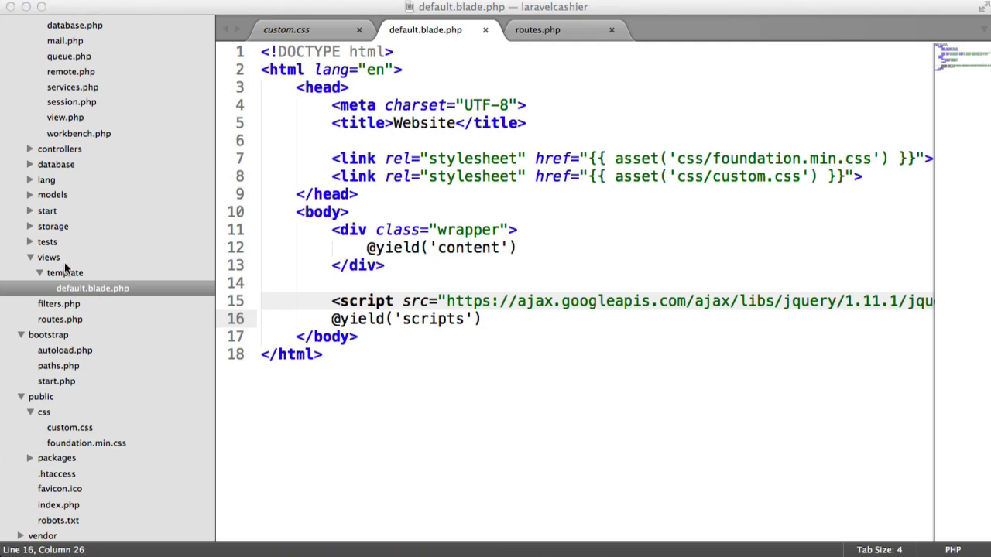
Save a new test.blade.php in views extending template.default with a 'content' section
{"action": "key", "text": "cmd+n"}
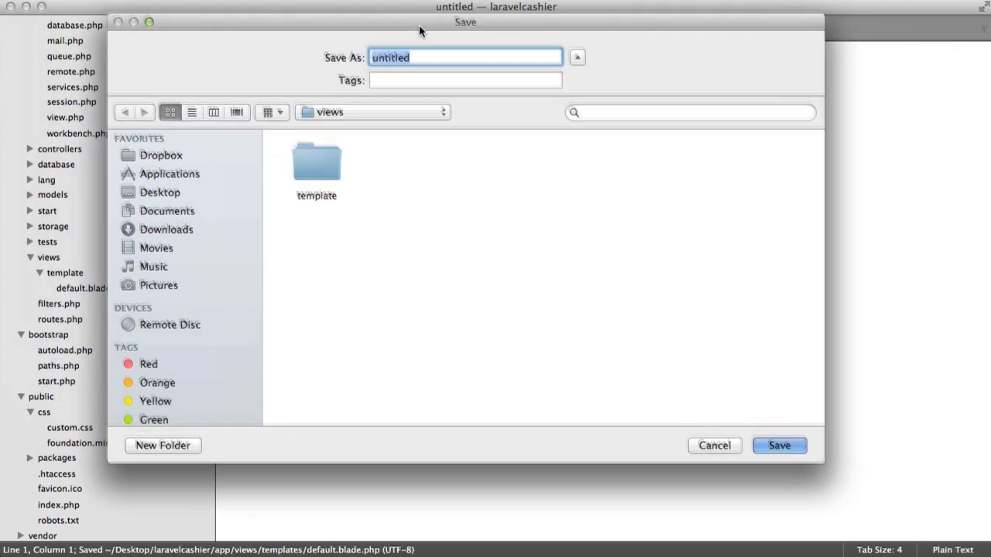
{"action": "type", "text": "test.bla"}
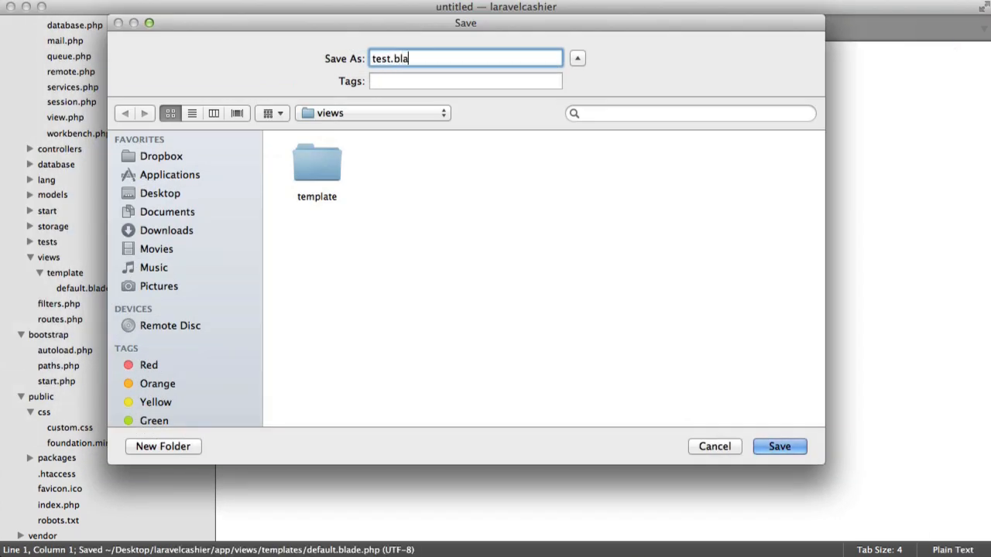
{"action": "left_click", "coordinate": [778, 446]}
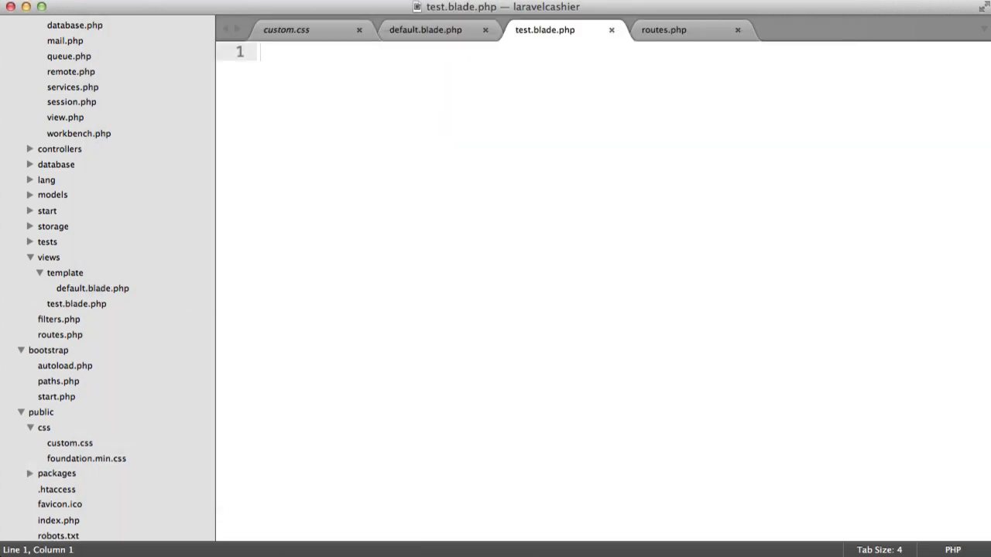
{"action": "type", "text": "@extends('')"}
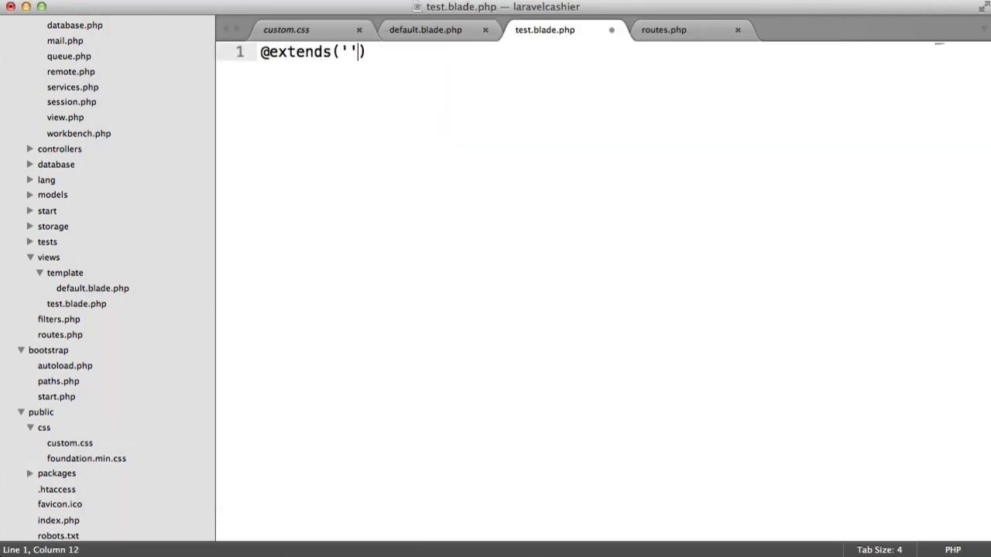
{"action": "key", "text": "Left"}
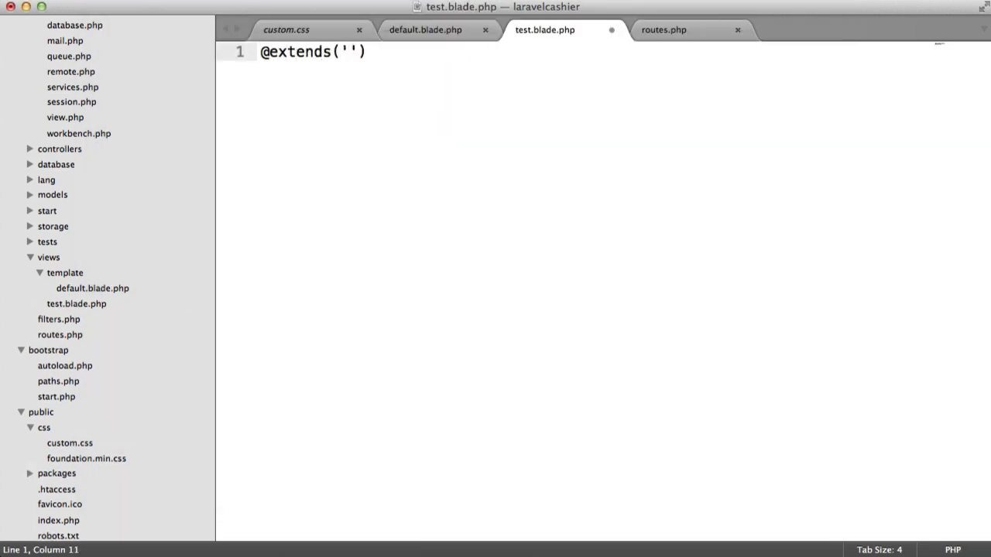
{"action": "type", "text": "template.default"}
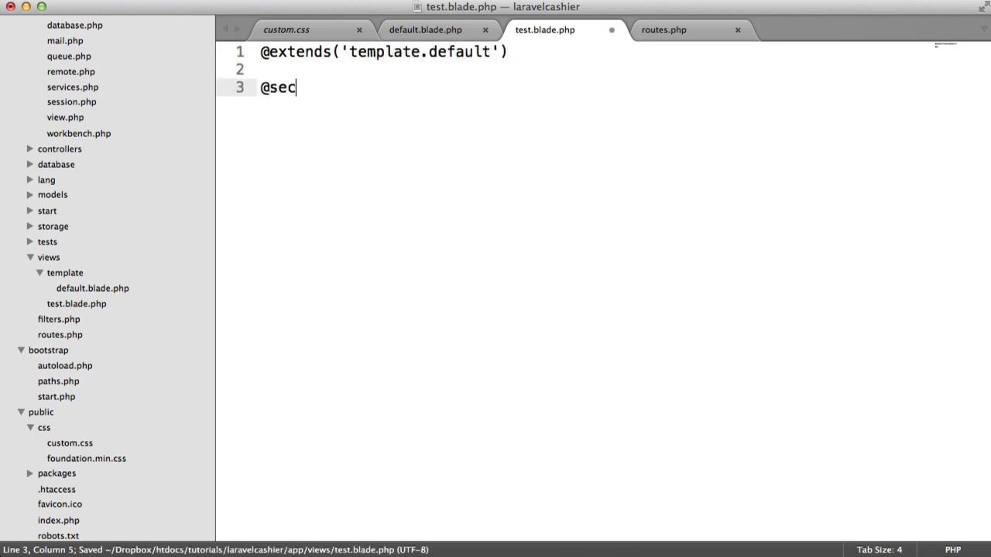
{"action": "type", "text": "tion('con')"}
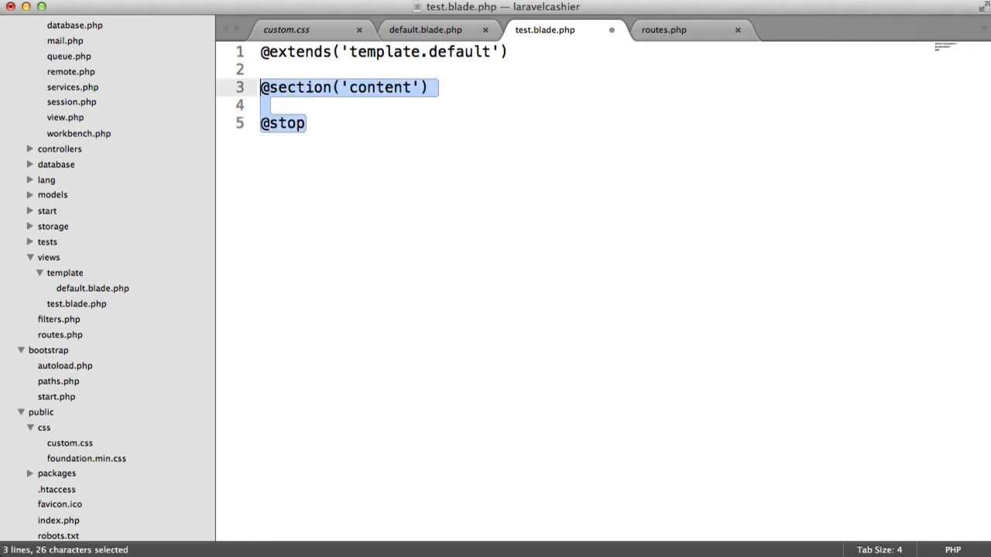
Check the template's yield names, add a 'scripts' section with a script tag, and put Hello in the content
{"action": "left_click", "coordinate": [424, 30]}
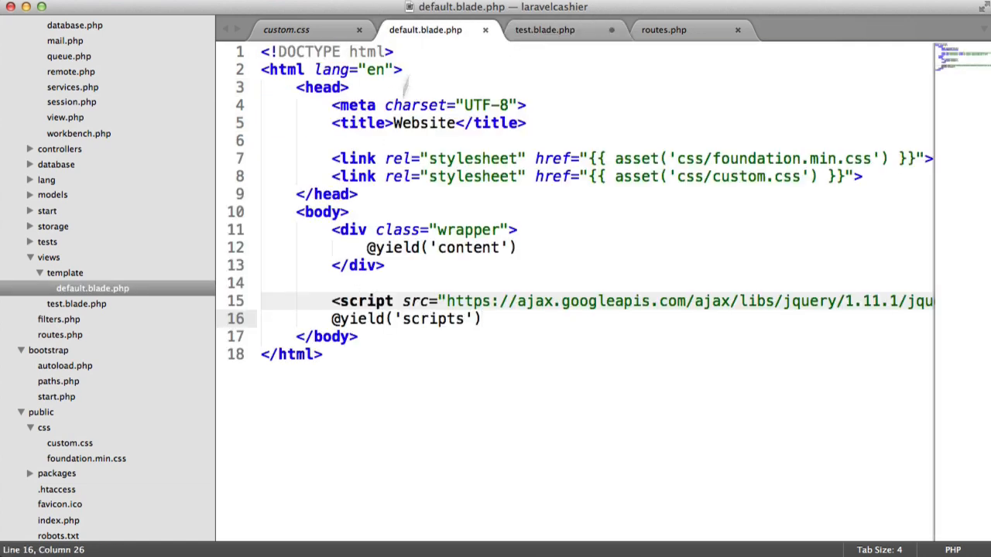
{"action": "left_click", "coordinate": [545, 30]}
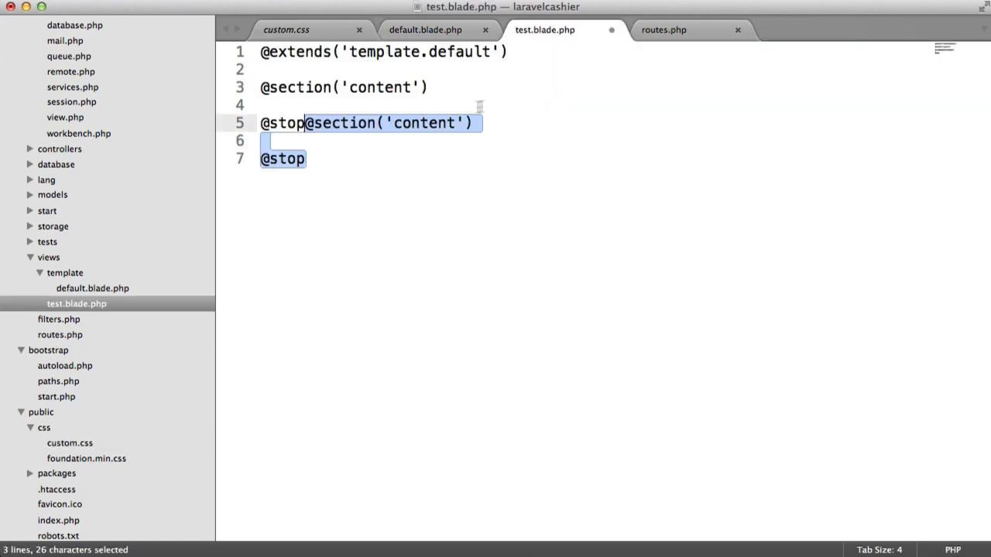
{"action": "type", "text": "@section('s')"}
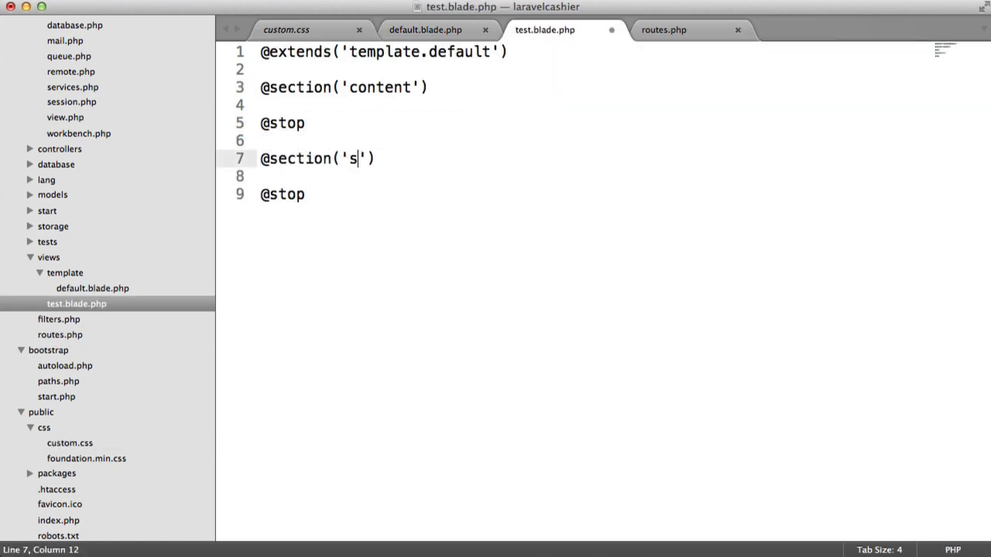
{"action": "type", "text": "cripts')"}
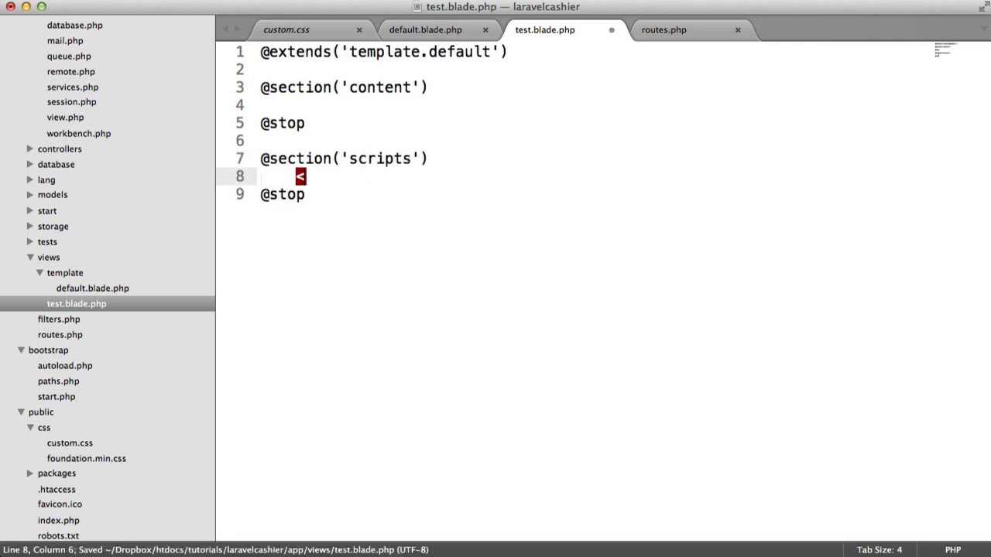
{"action": "type", "text": "cript></script>"}
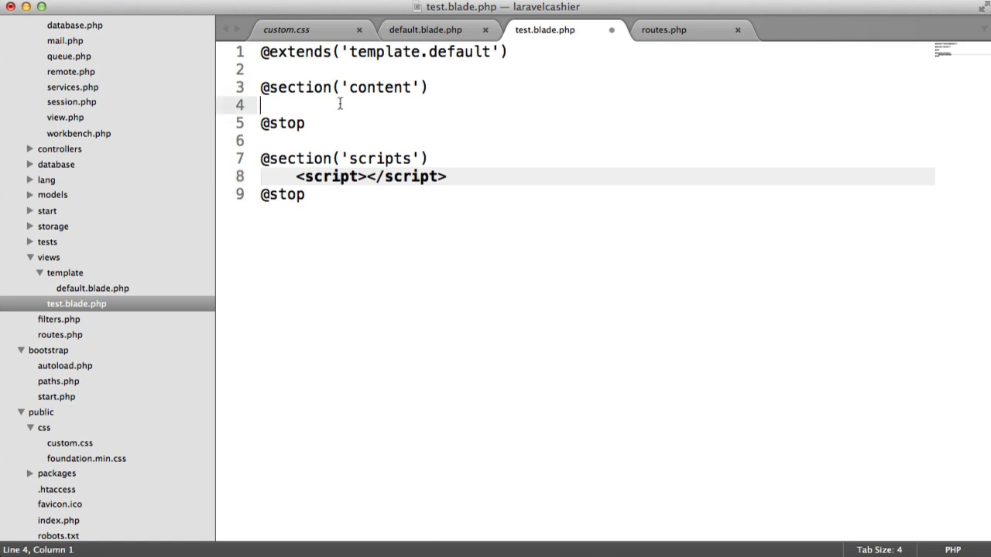
{"action": "type", "text": "Hello"}
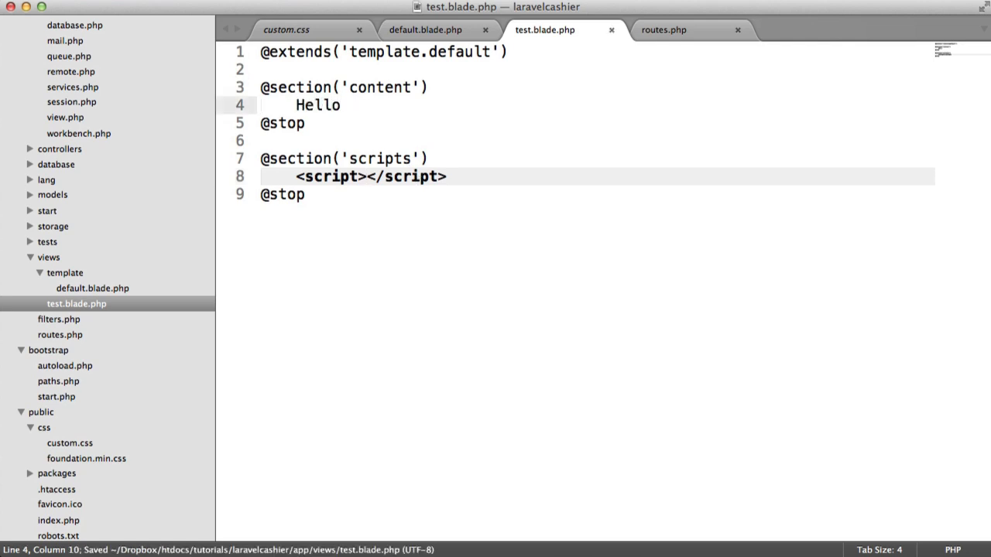
In routes.php, make the root route return View::make('test')
{"action": "left_click", "coordinate": [663, 29]}
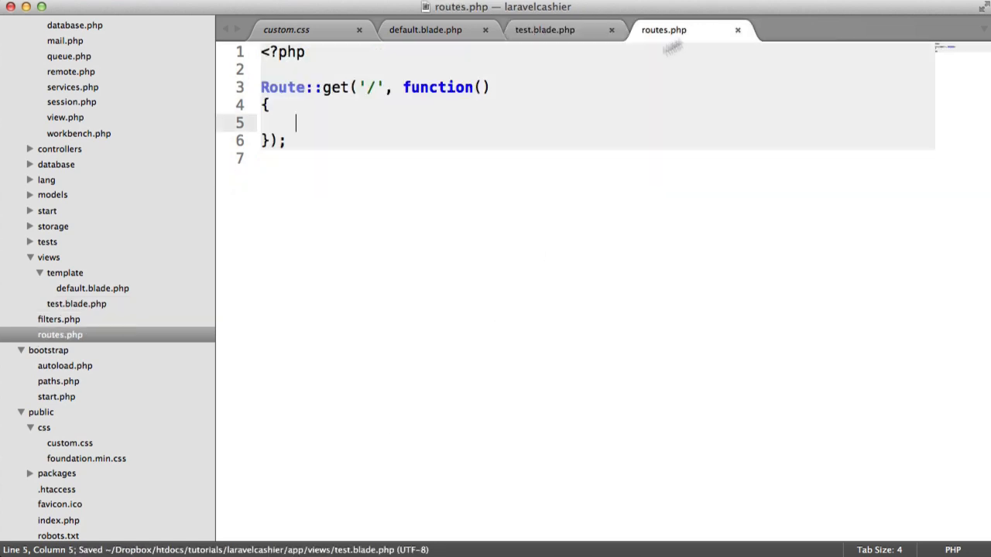
{"action": "type", "text": "return View::make('');"}
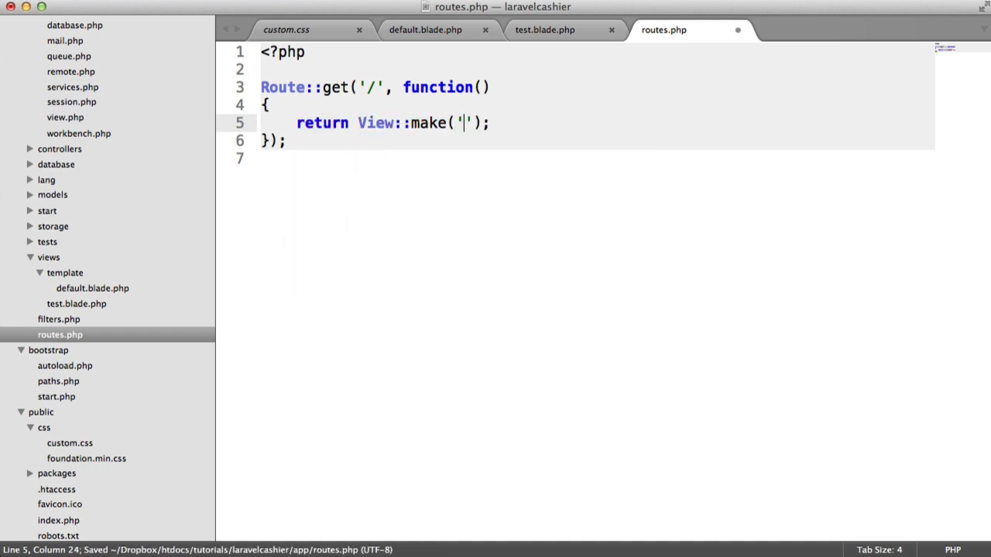
{"action": "type", "text": "test"}
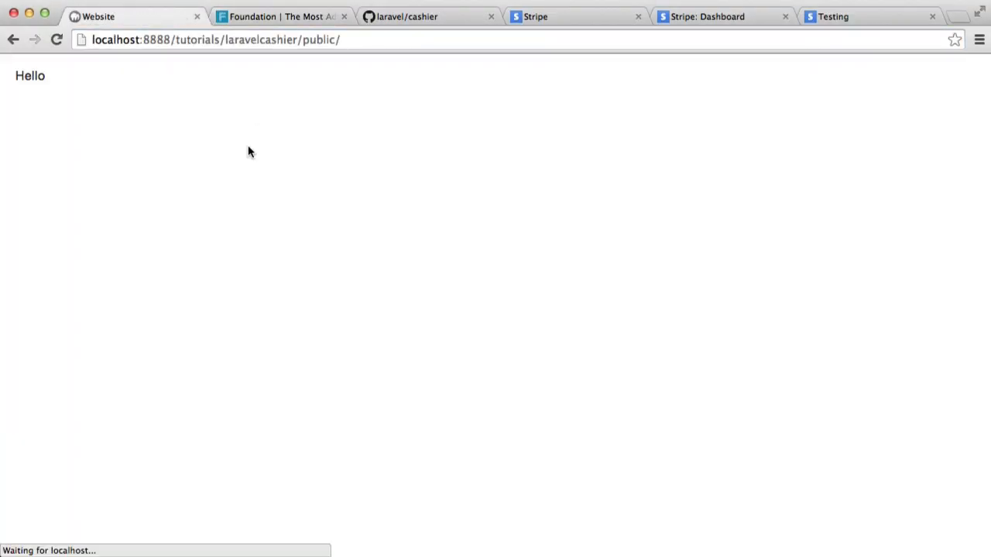
Inspect the Hello page's markup for the wrapper div, stylesheet links and jQuery, then return to default.blade.php
{"action": "right_click", "coordinate": [250, 151]}
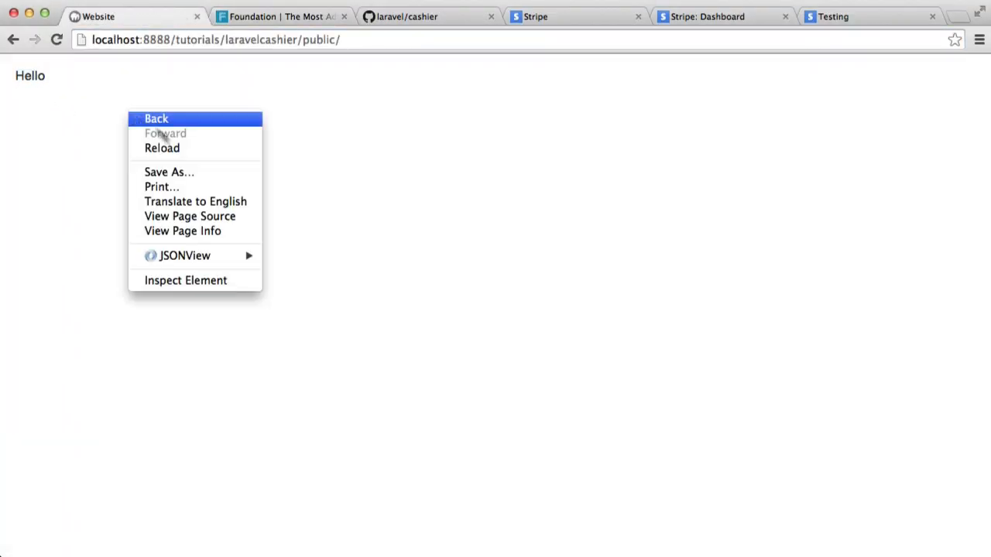
{"action": "left_click", "coordinate": [185, 280]}
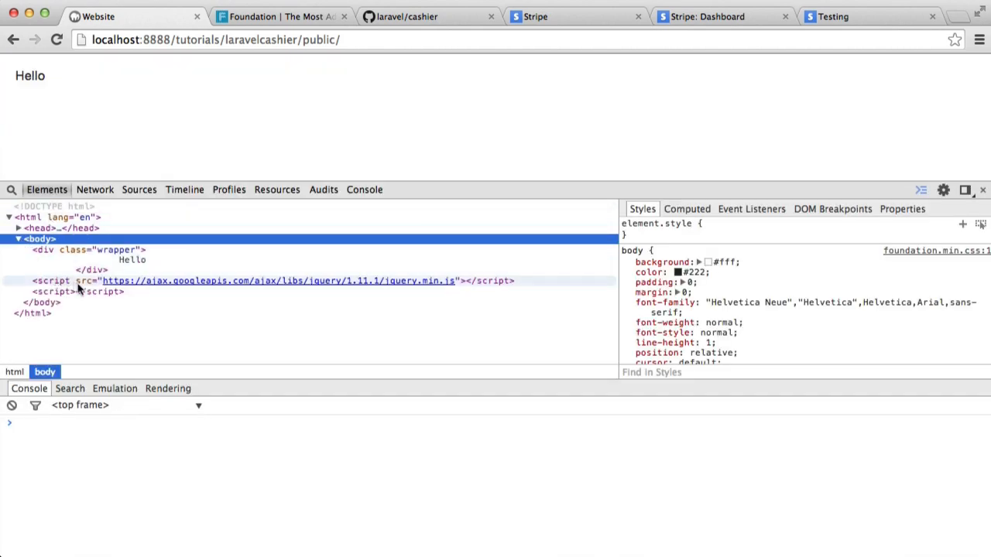
{"action": "left_click", "coordinate": [76, 291]}
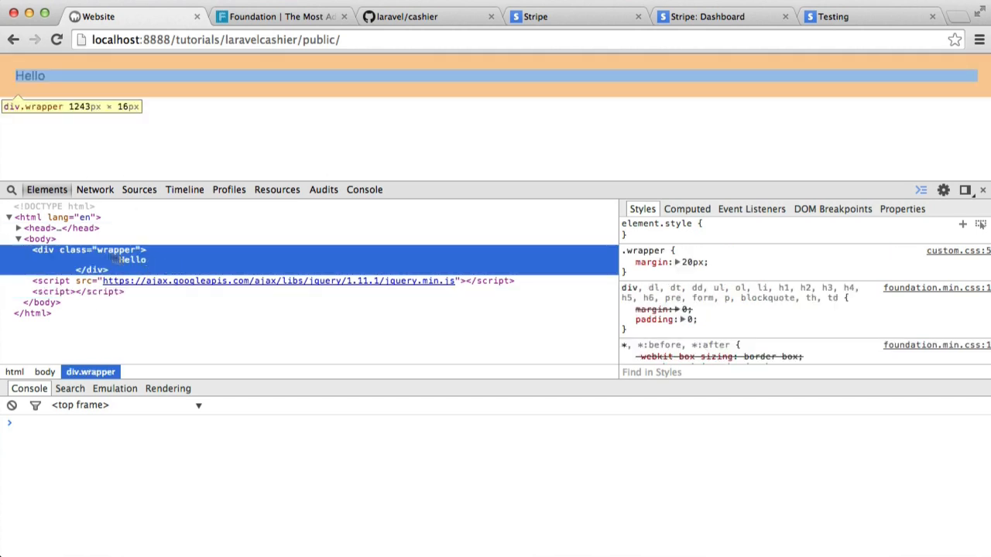
{"action": "left_click", "coordinate": [19, 227]}
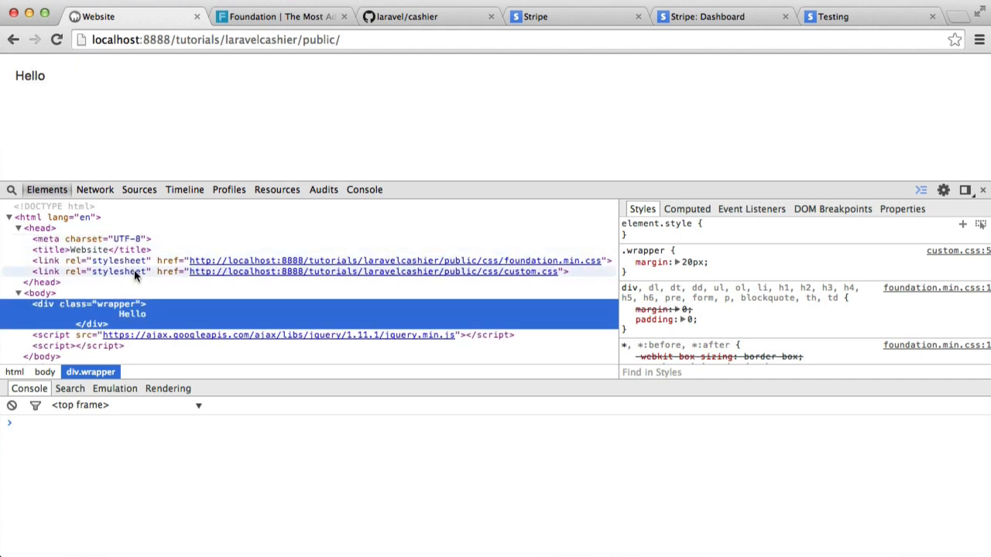
{"action": "mouse_move", "coordinate": [322, 54]}
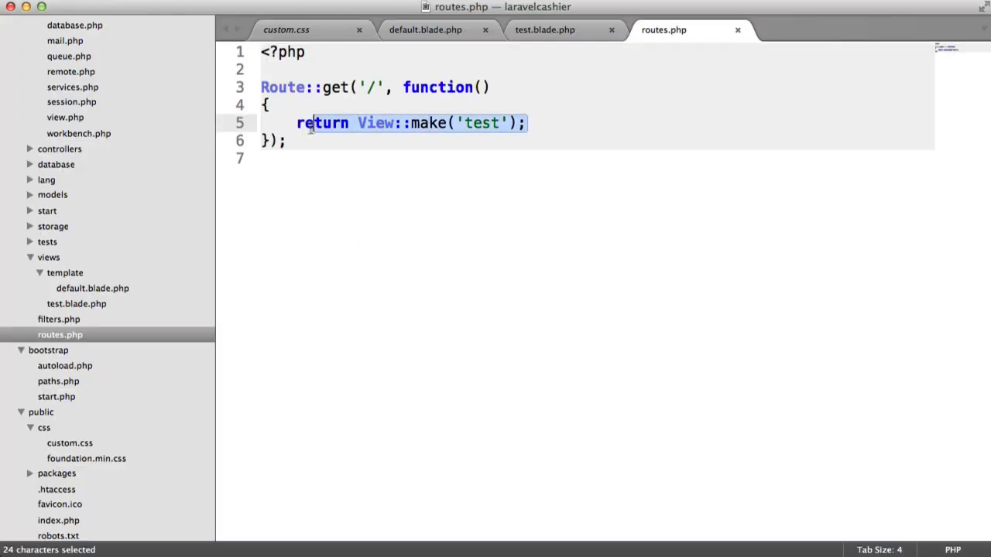
{"action": "left_click", "coordinate": [424, 30]}
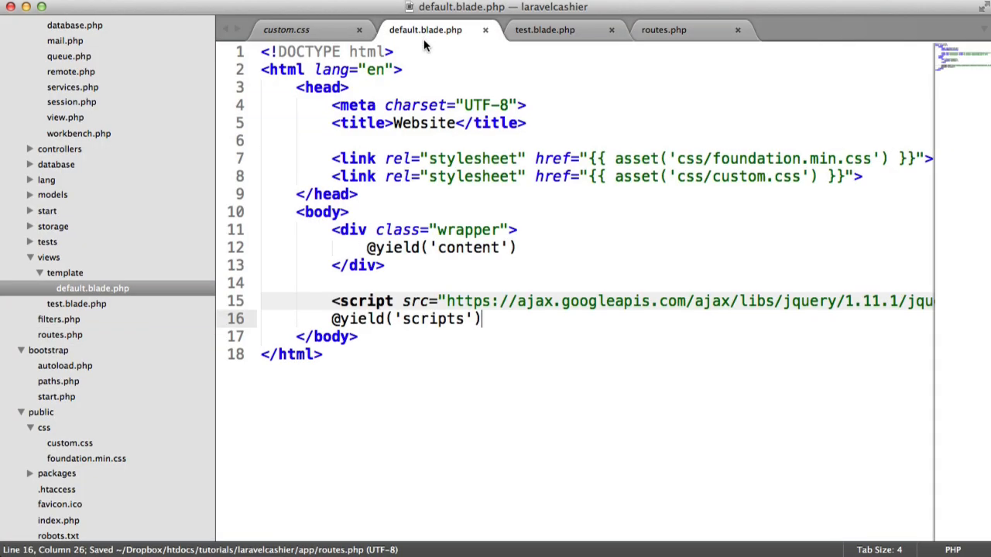